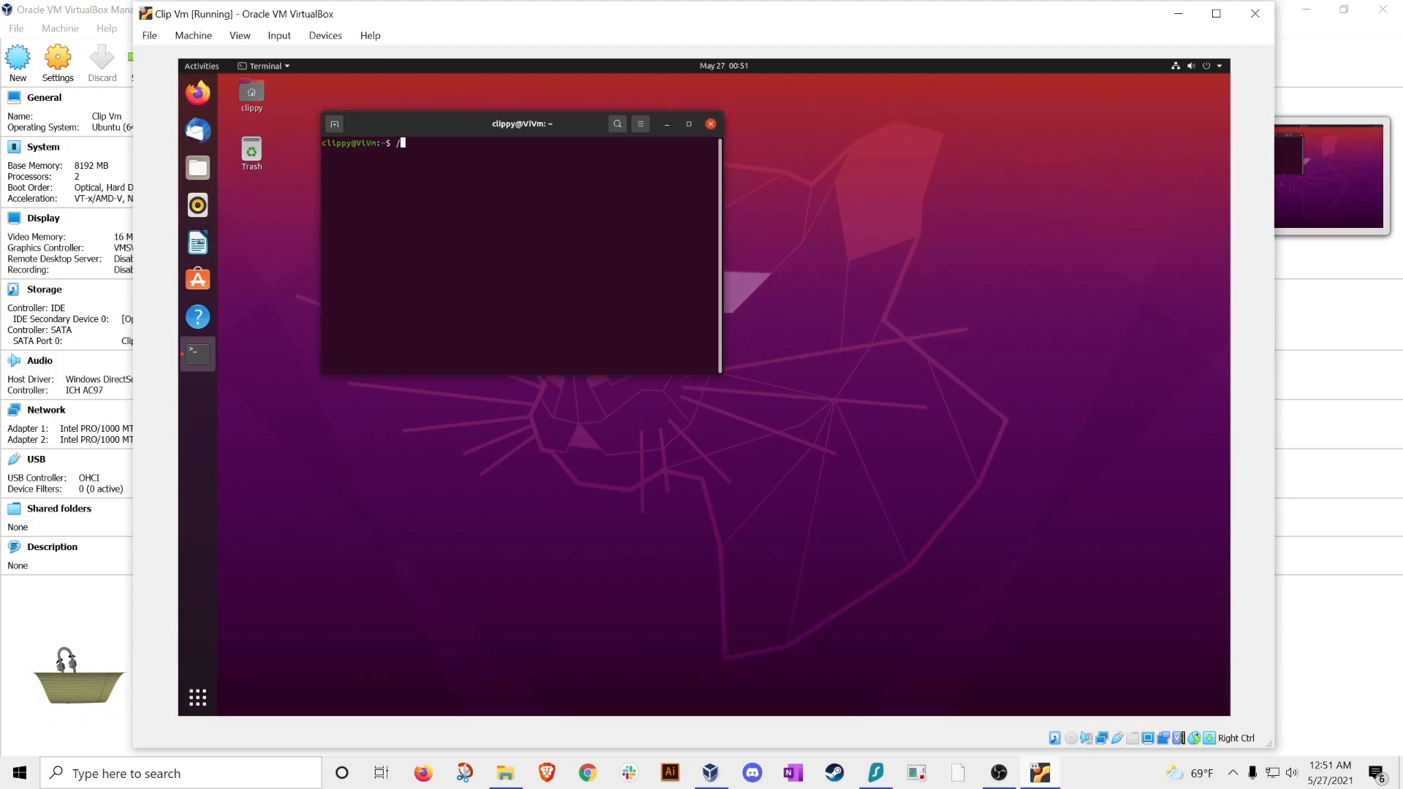
Run /usr/lib/nux/unity_support_test -p, find it missing, and install nux-tools with sudo apt
{"action": "type", "text": "usr/lib"}
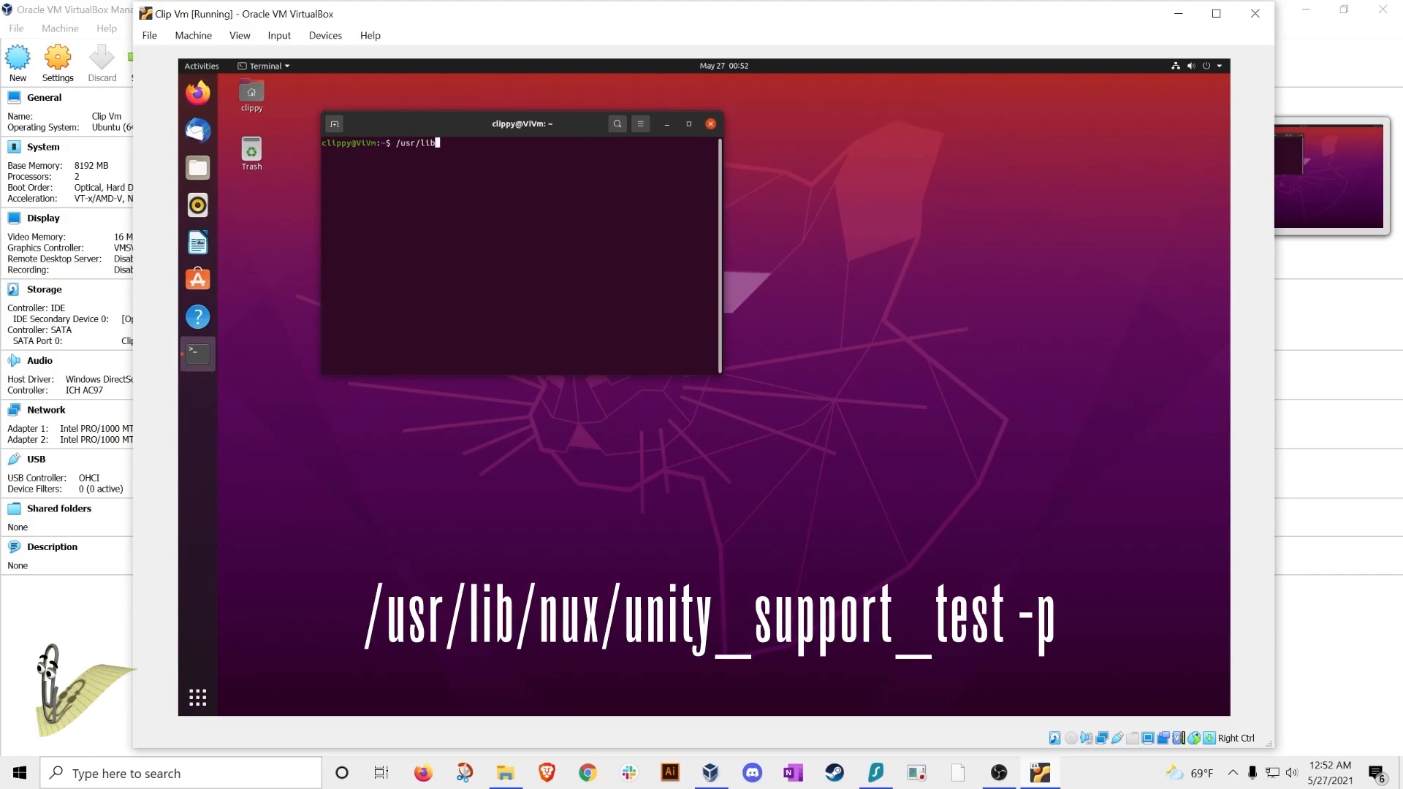
{"action": "type", "text": "/nux/unity_support_test -p"}
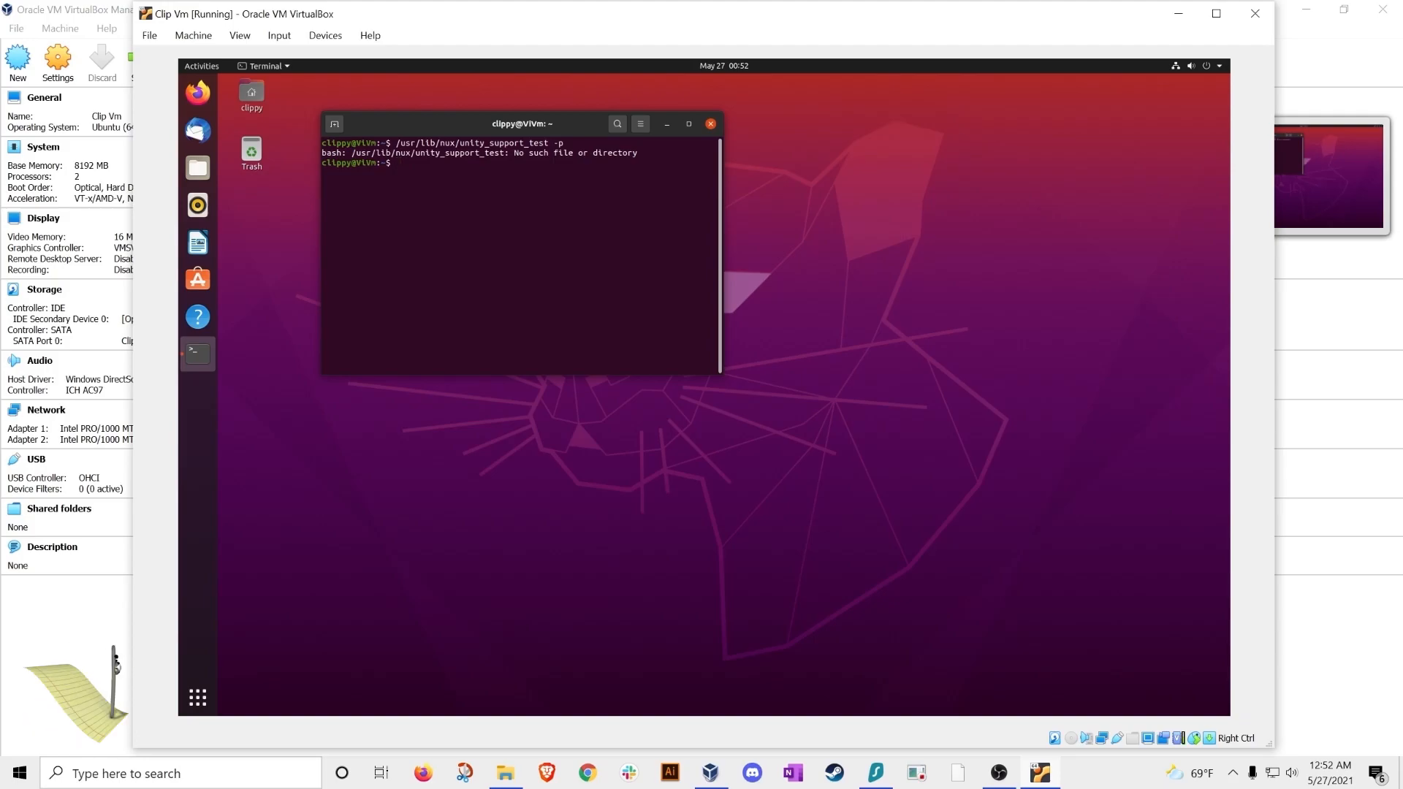
{"action": "type", "text": "sudo apt install nux-tool"}
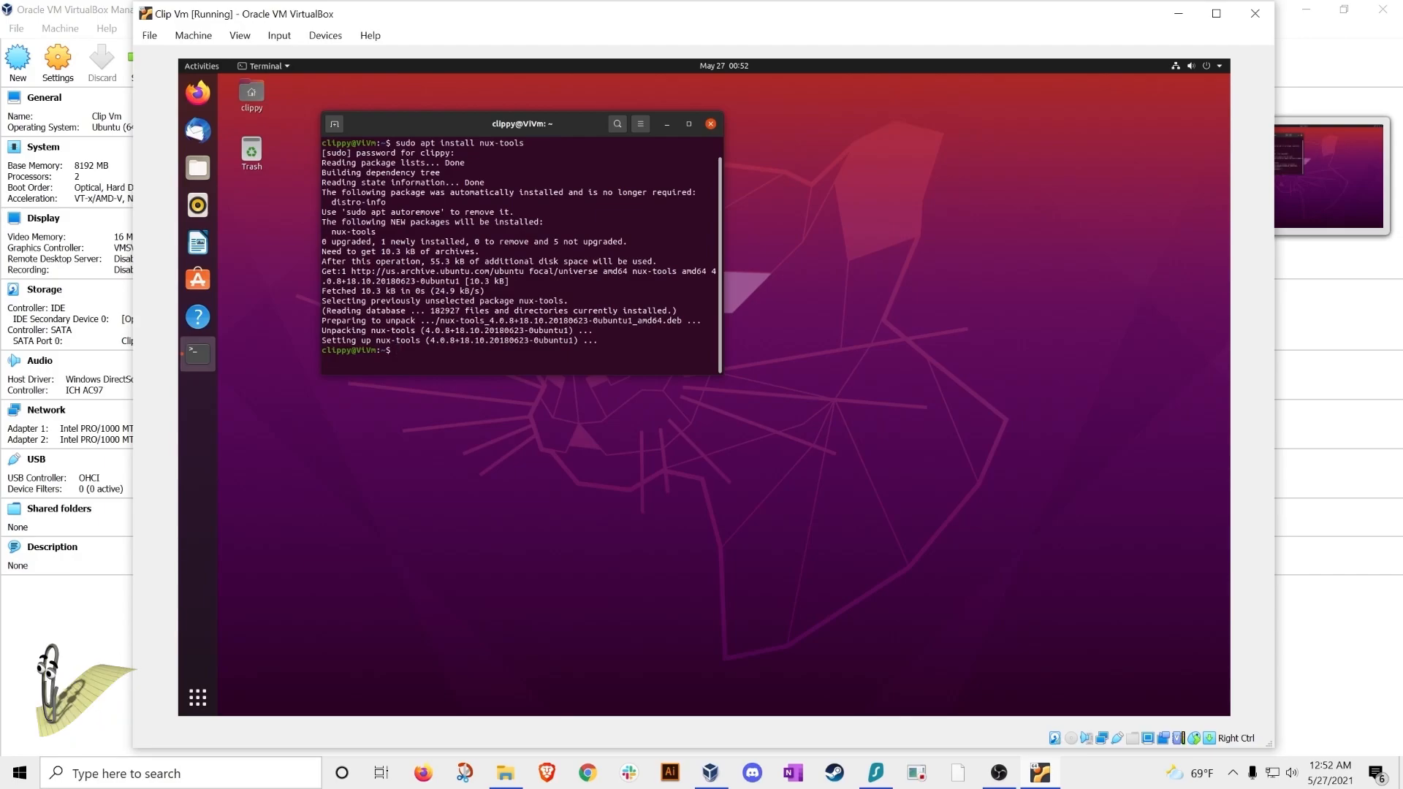
{"action": "type", "text": "sudo apt install nux-tools"}
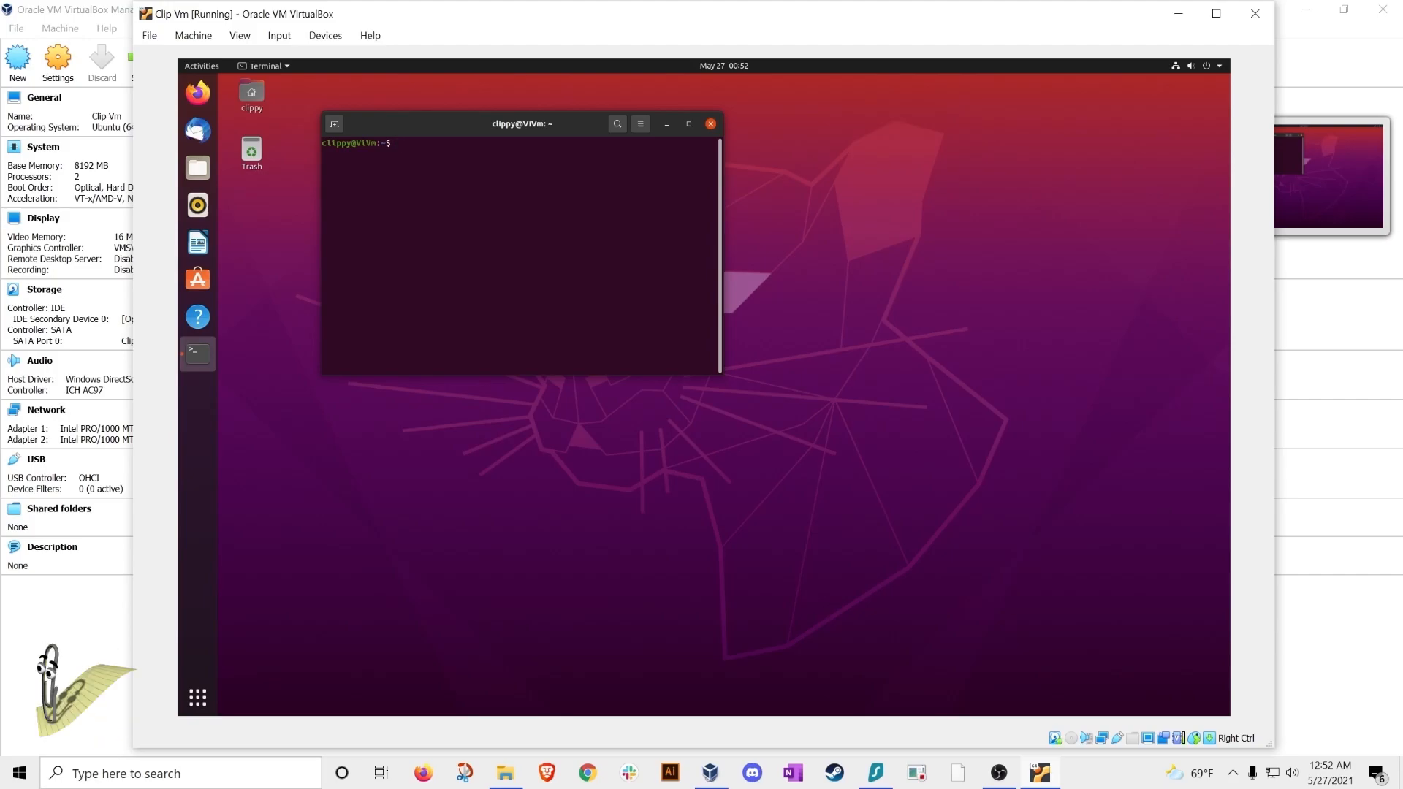
Run sudo apt update && sudo apt dist-upgrade, then reboot the guest to the login screen
{"action": "type", "text": "sudo apt update && sudo"}
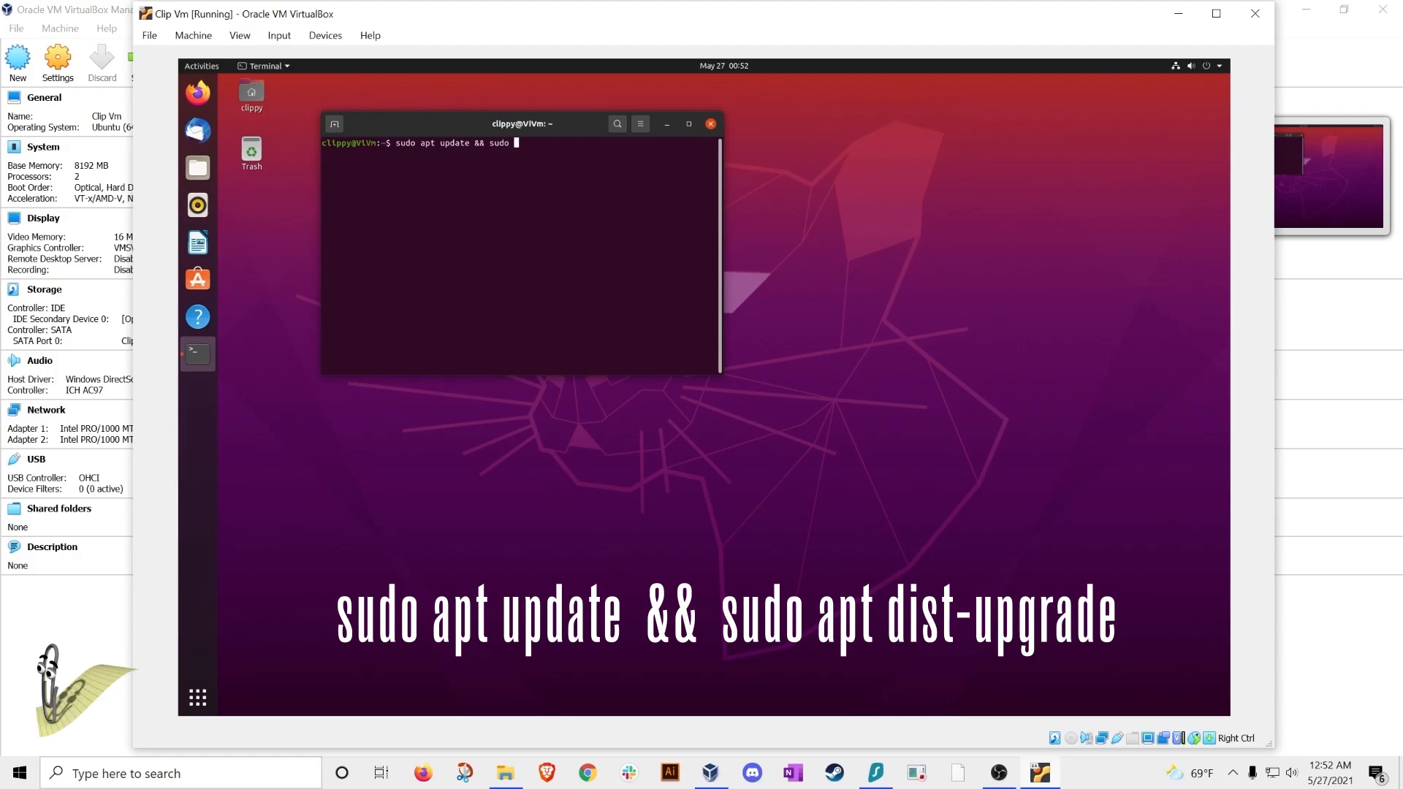
{"action": "type", "text": "apt dist-up"}
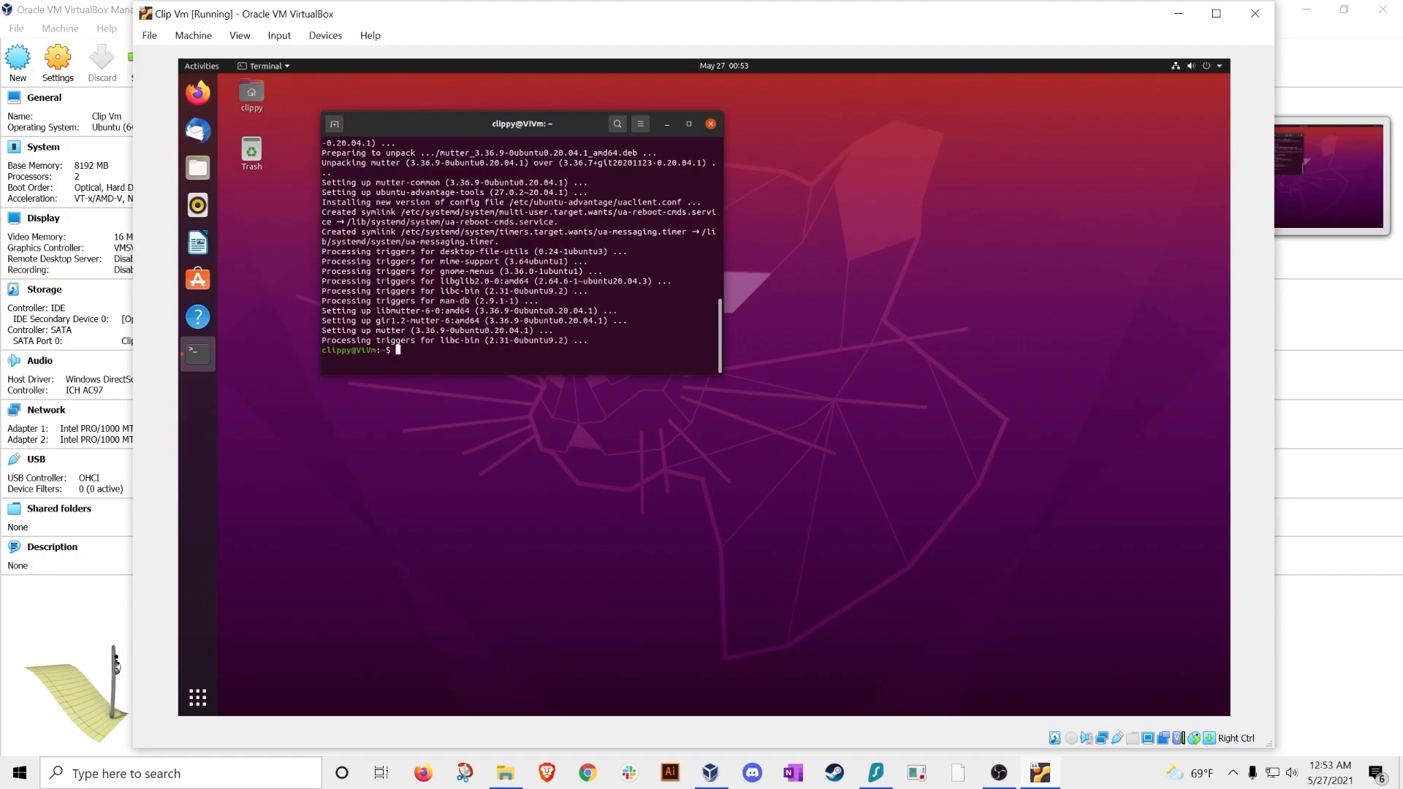
{"action": "type", "text": "re"}
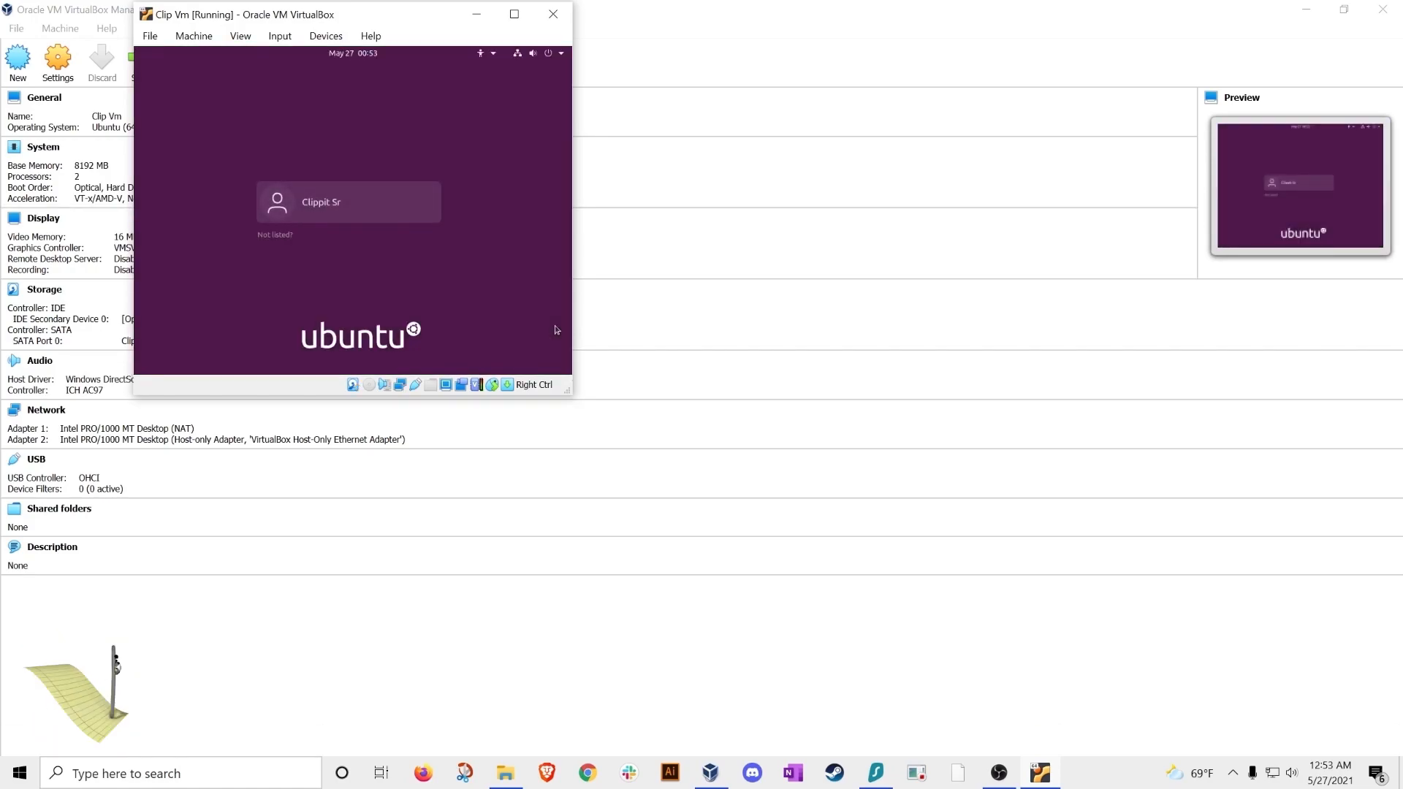
Select the user account on the Ubuntu login screen to log back in
{"action": "left_click", "coordinate": [348, 202]}
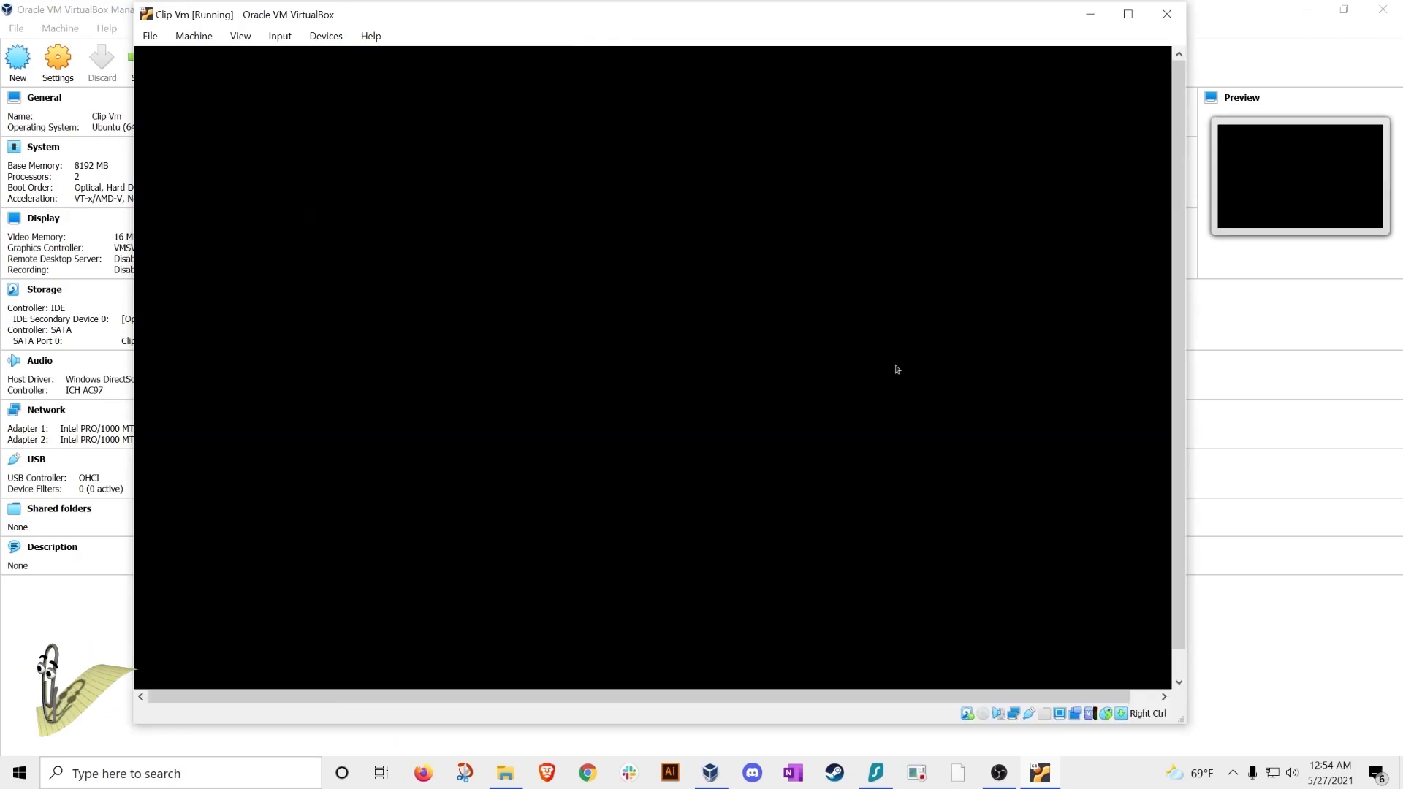
{"action": "mouse_move", "coordinate": [528, 320]}
{"action": "type", "text": "sudo apt i"}
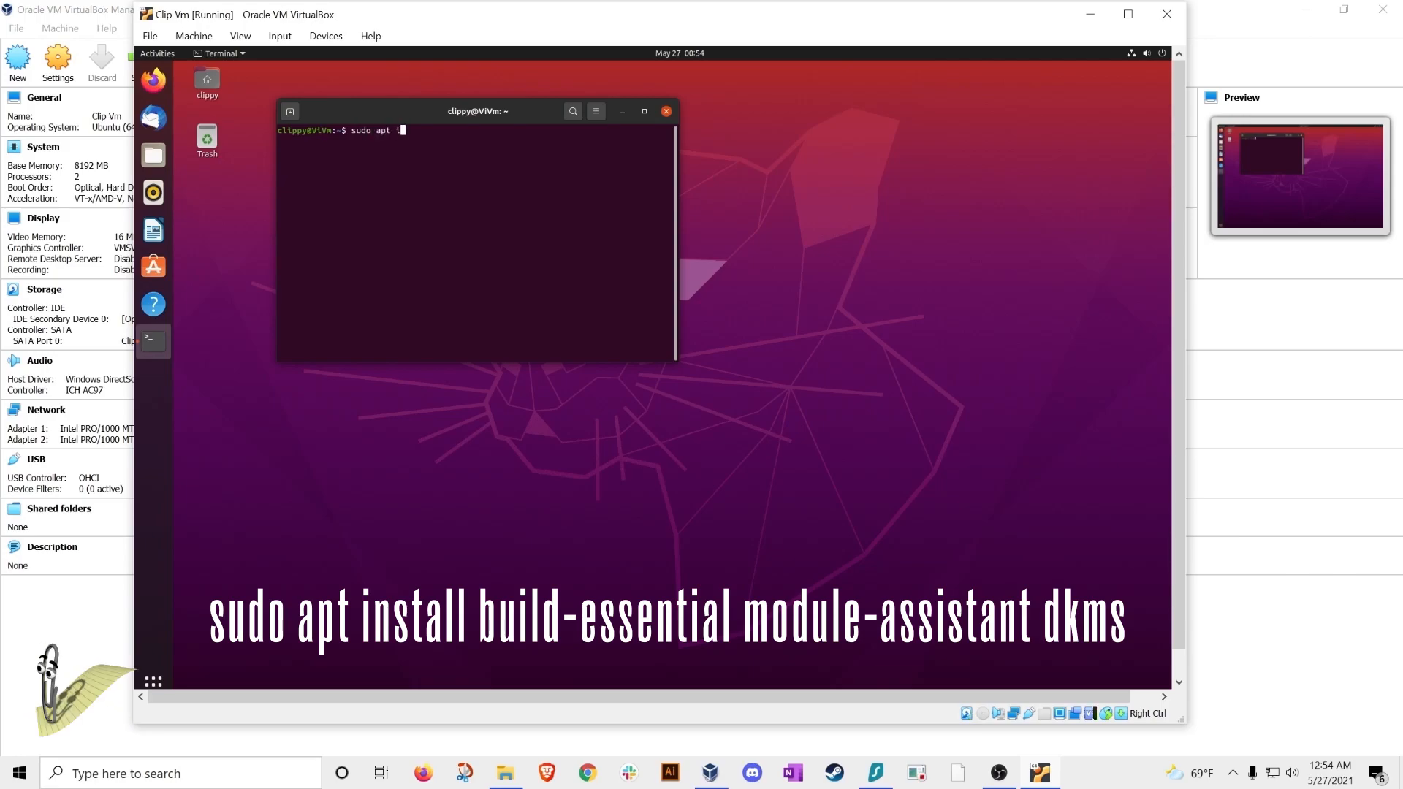
Install build-essential, module-assistant and dkms, then run sudo m-a prepare for the kernel headers
{"action": "type", "text": "nstall build"}
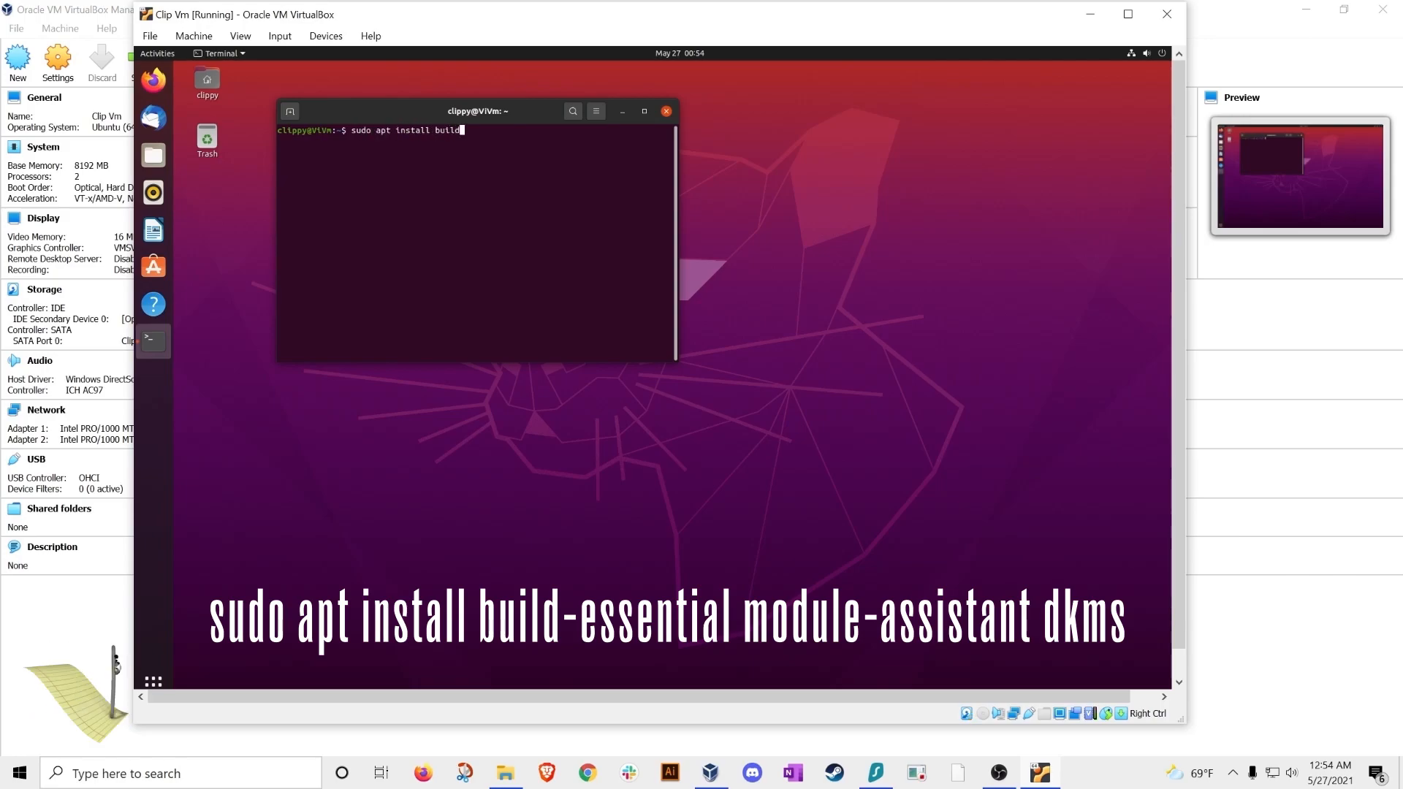
{"action": "type", "text": "-essential"}
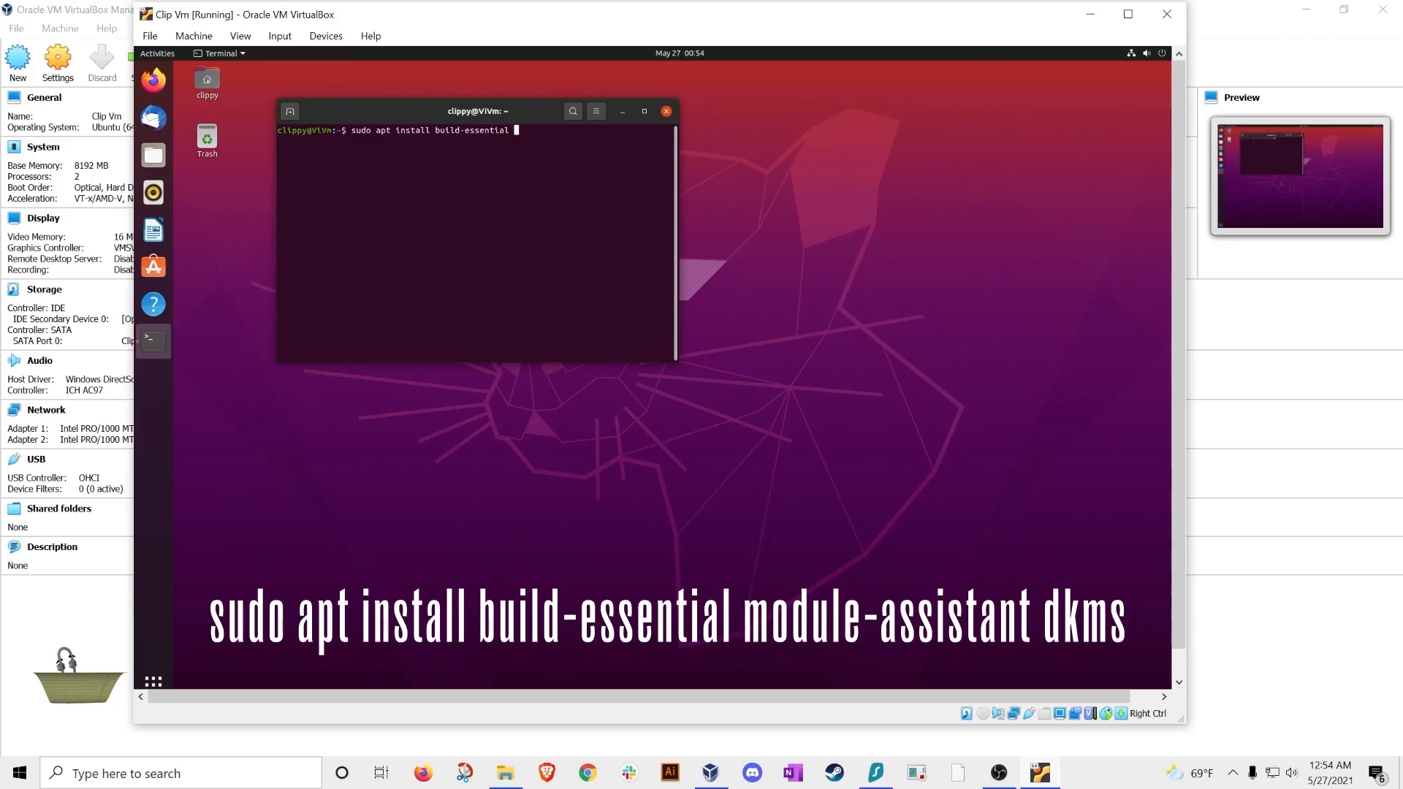
{"action": "type", "text": "module-assi"}
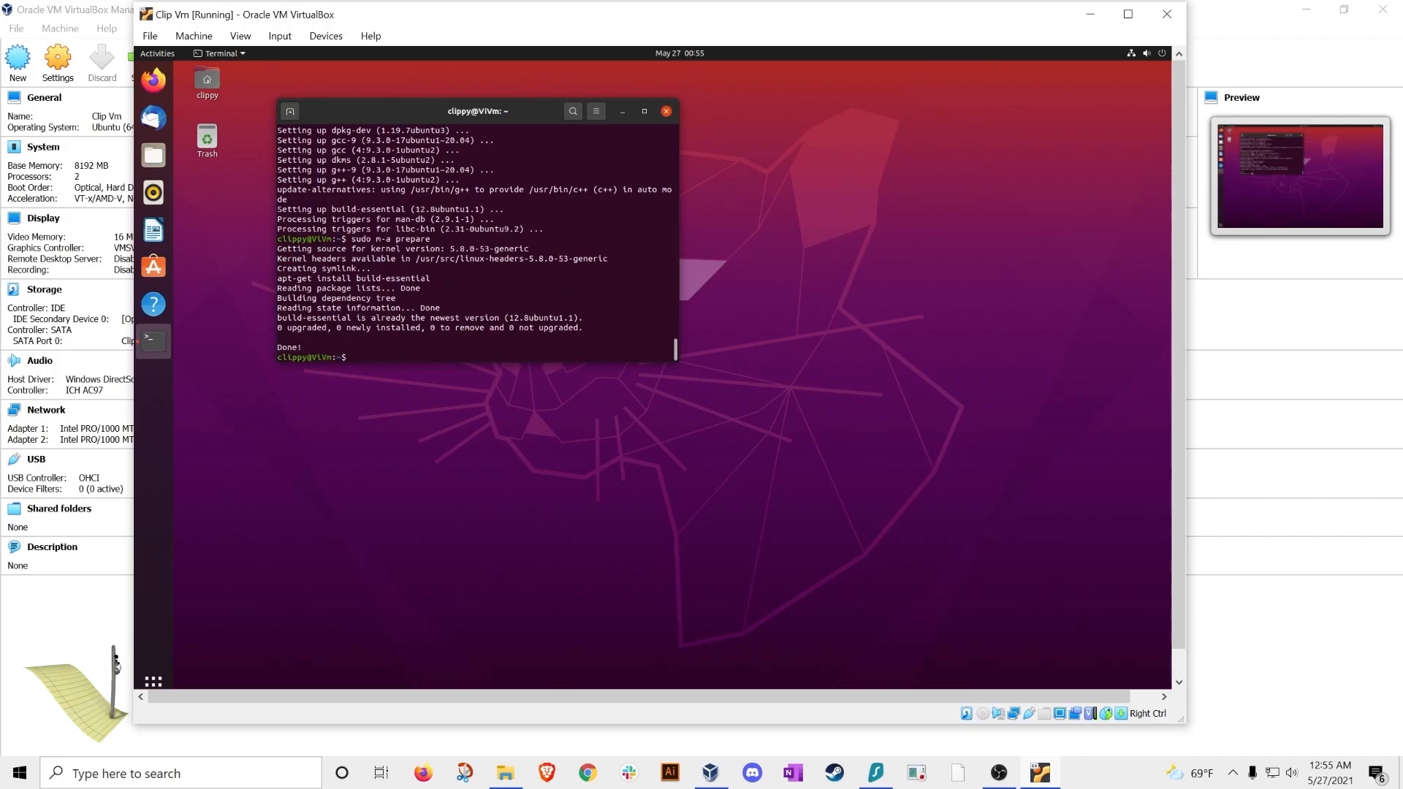
Insert the VBox_GAs_6.1.20 disc, run its installer with admin authentication, then shutdown -h now
{"action": "left_click", "coordinate": [325, 35]}
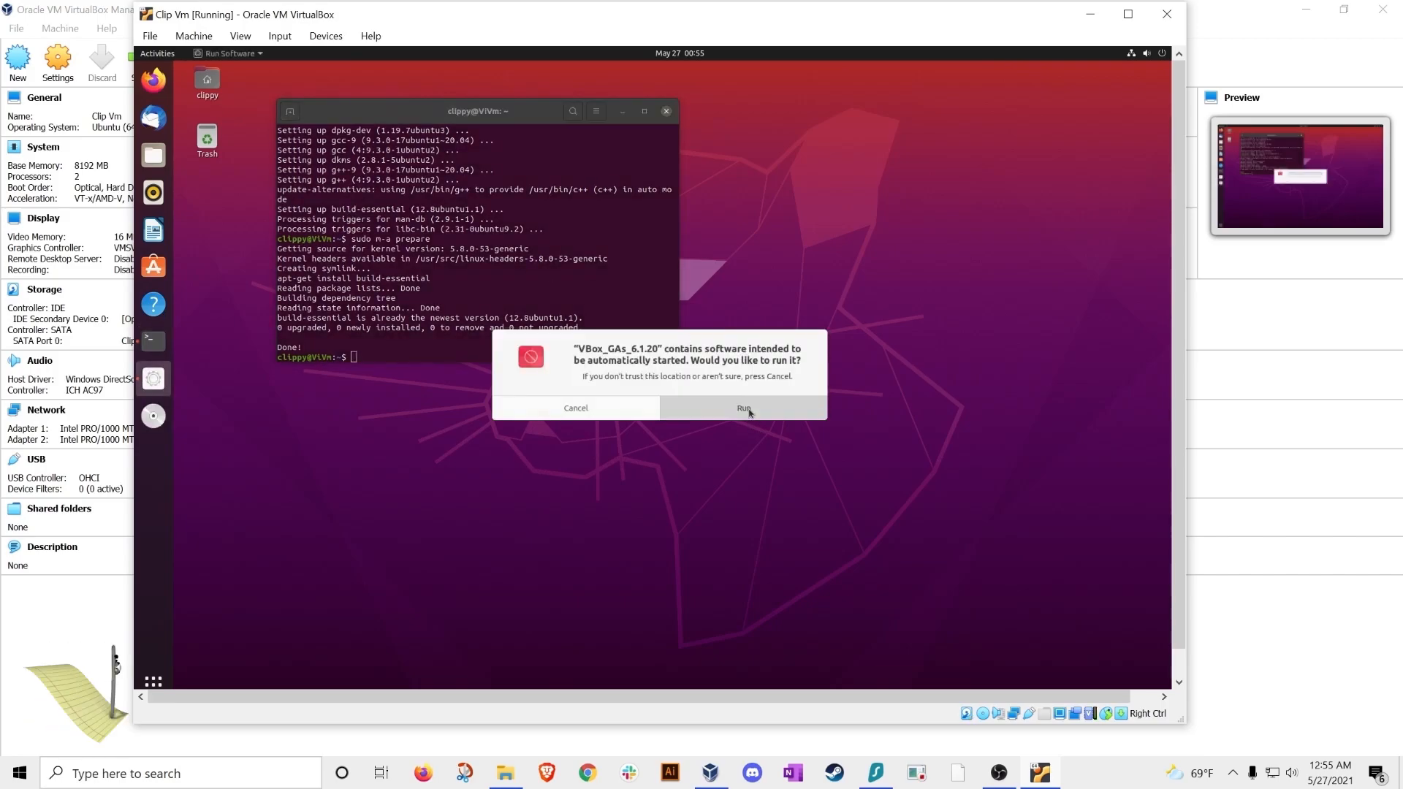
{"action": "left_click", "coordinate": [743, 408]}
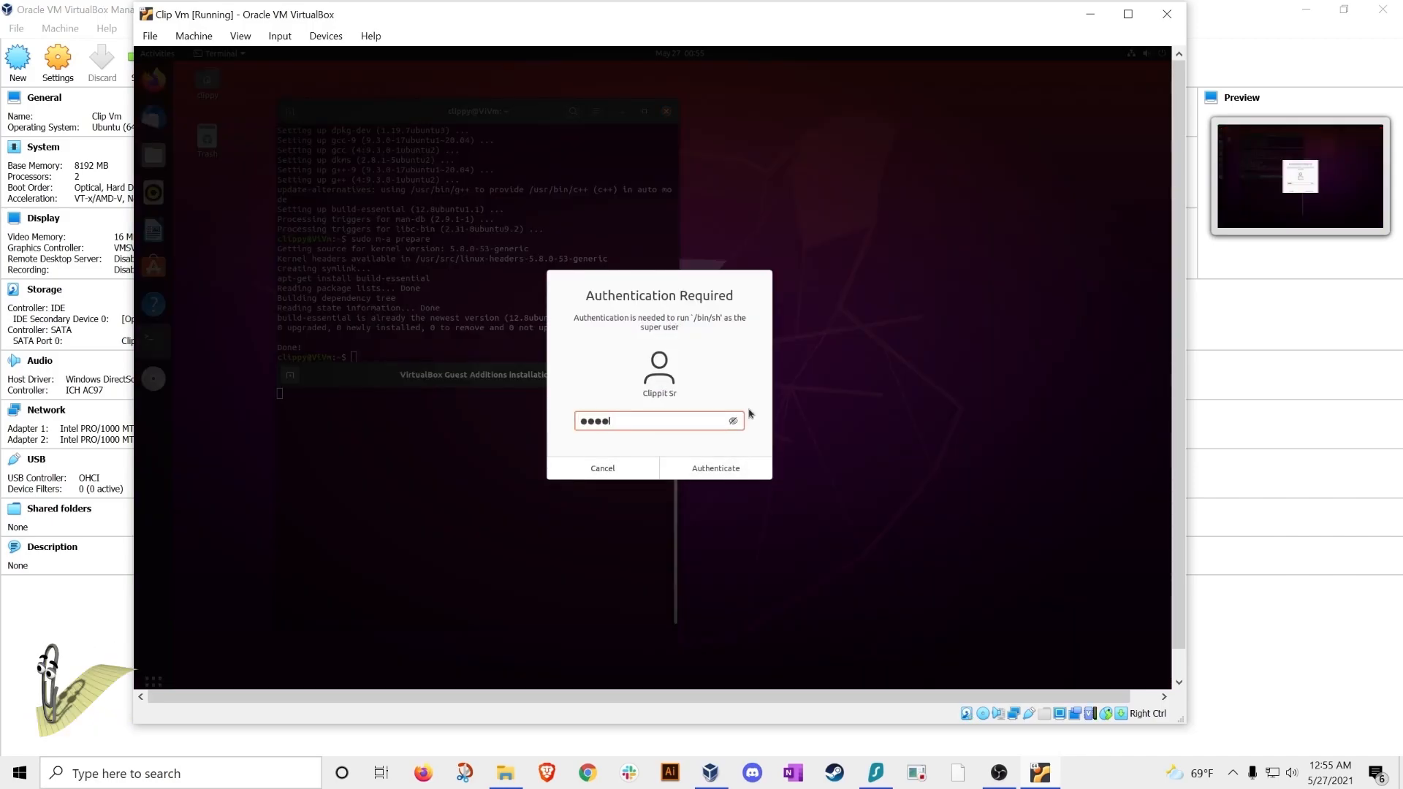
{"action": "left_click", "coordinate": [715, 467]}
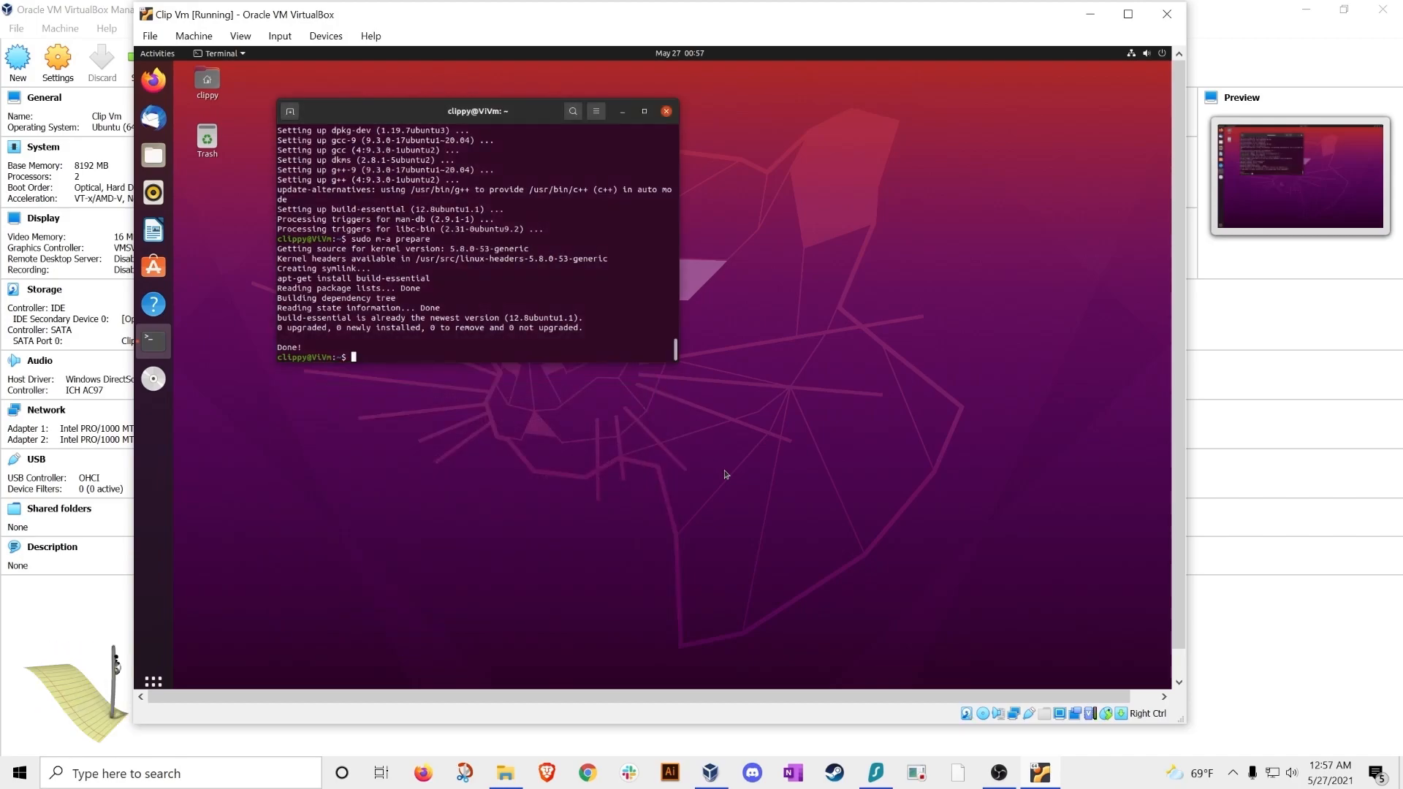
{"action": "type", "text": "shutdown -h"}
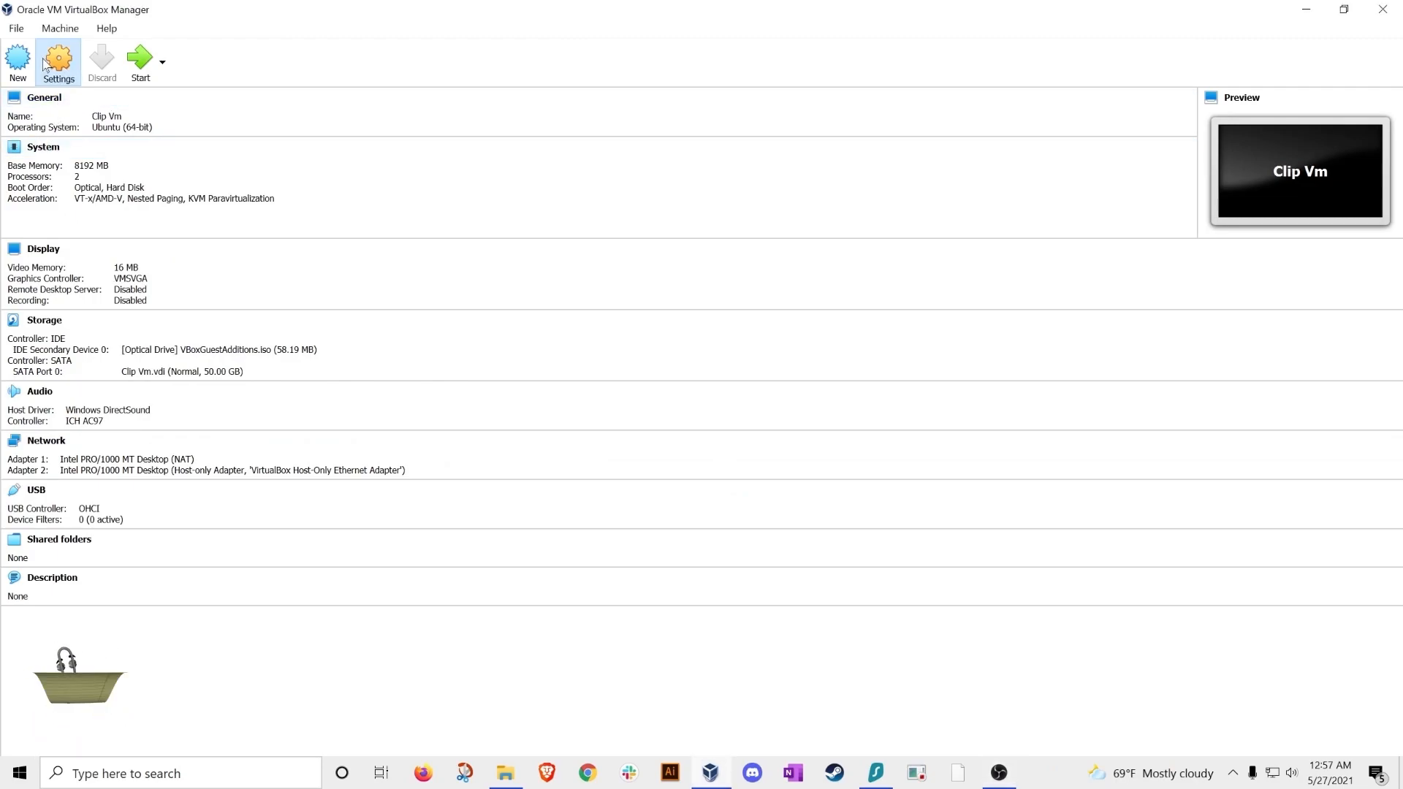
Set Clip Vm's Display settings to 128 MB video memory with 3D acceleration enabled and save
{"action": "left_click", "coordinate": [57, 63]}
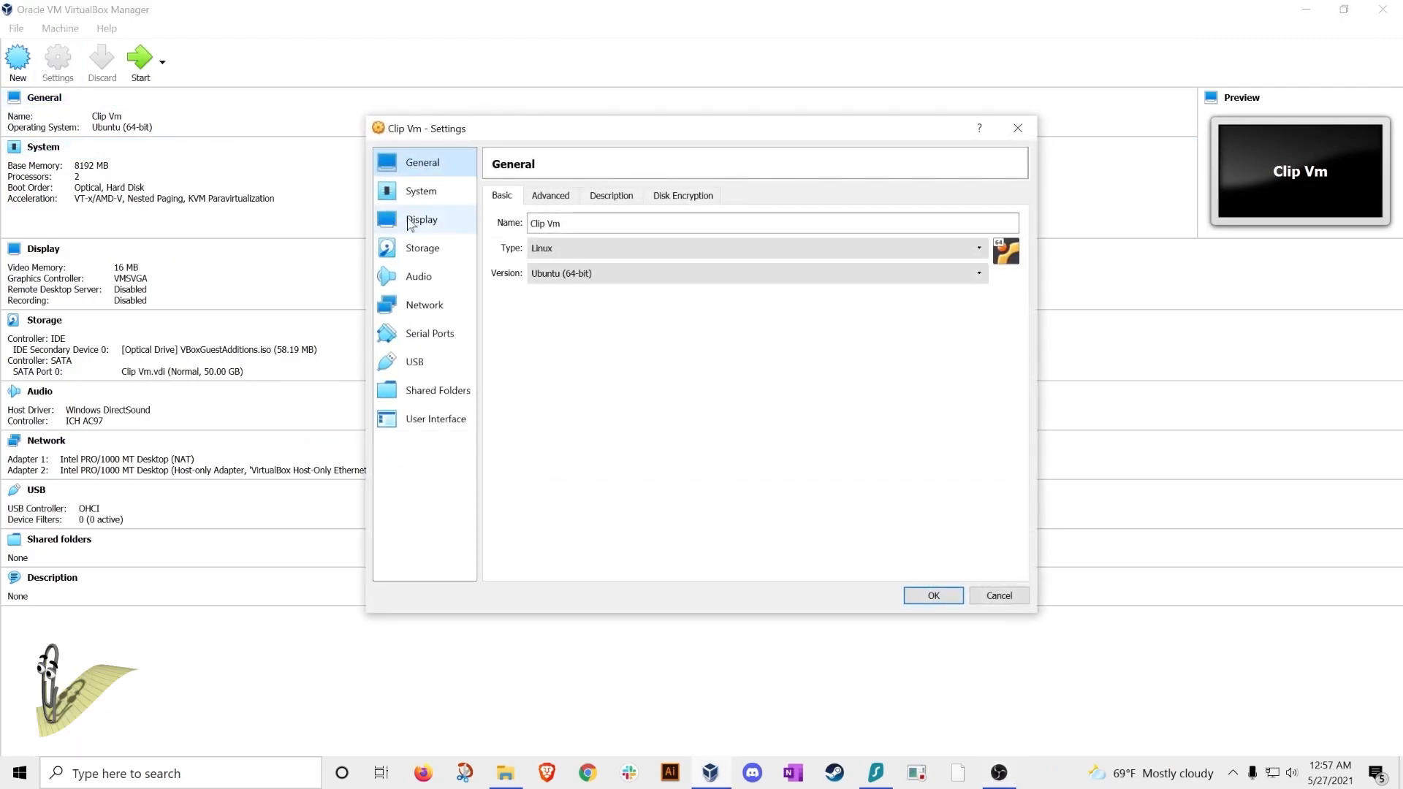
{"action": "left_click", "coordinate": [421, 219]}
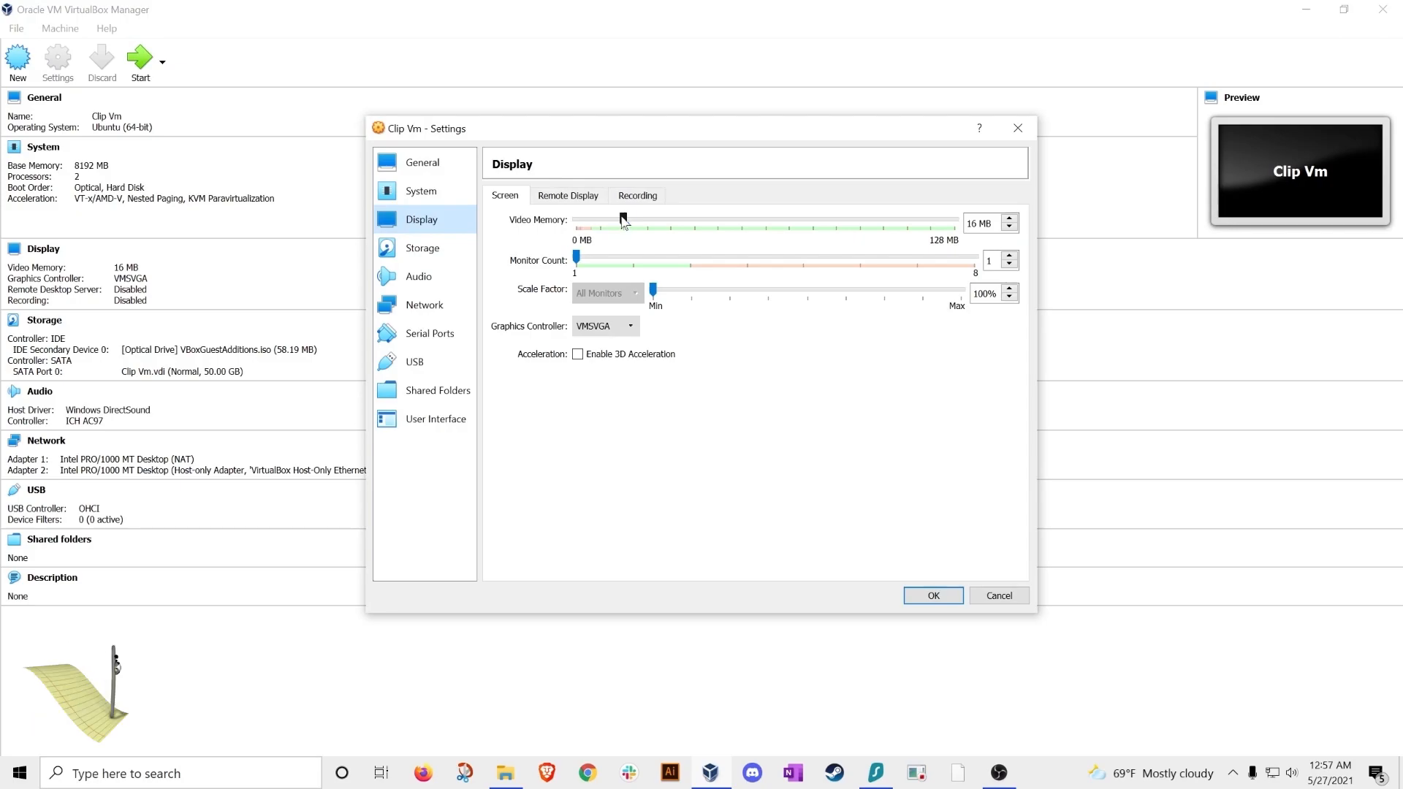
{"action": "left_click_drag", "start_coordinate": [623, 221], "coordinate": [953, 221]}
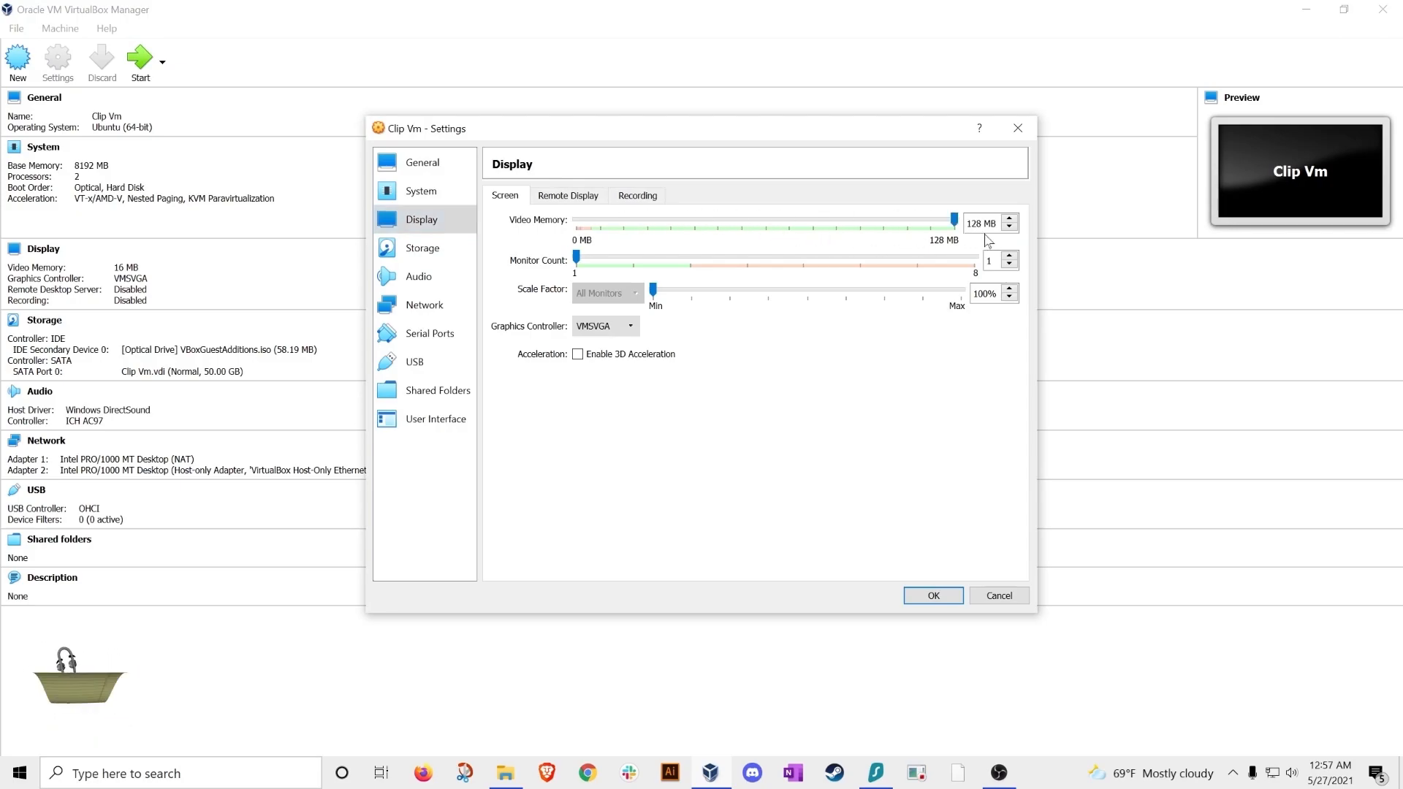
{"action": "left_click", "coordinate": [579, 354]}
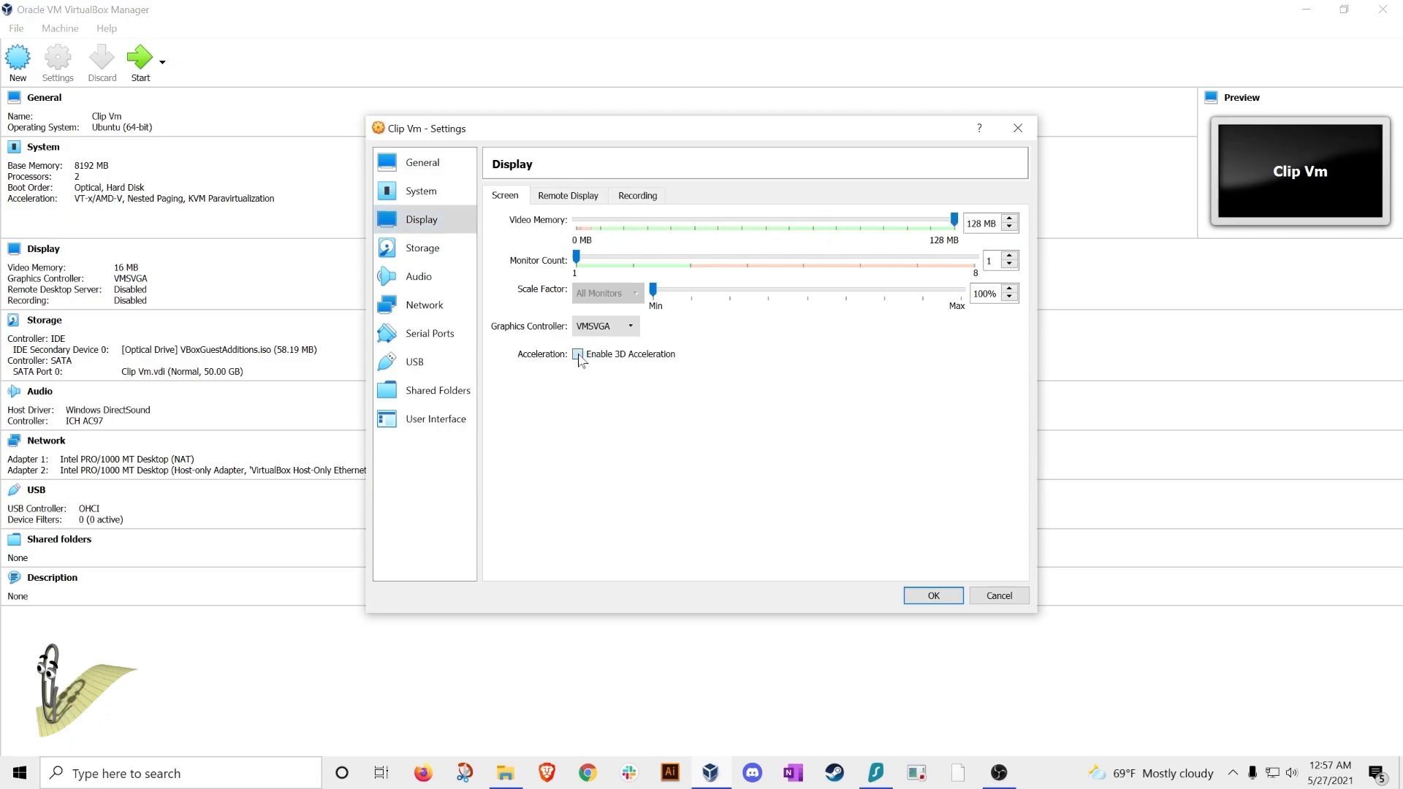
{"action": "left_click", "coordinate": [577, 354]}
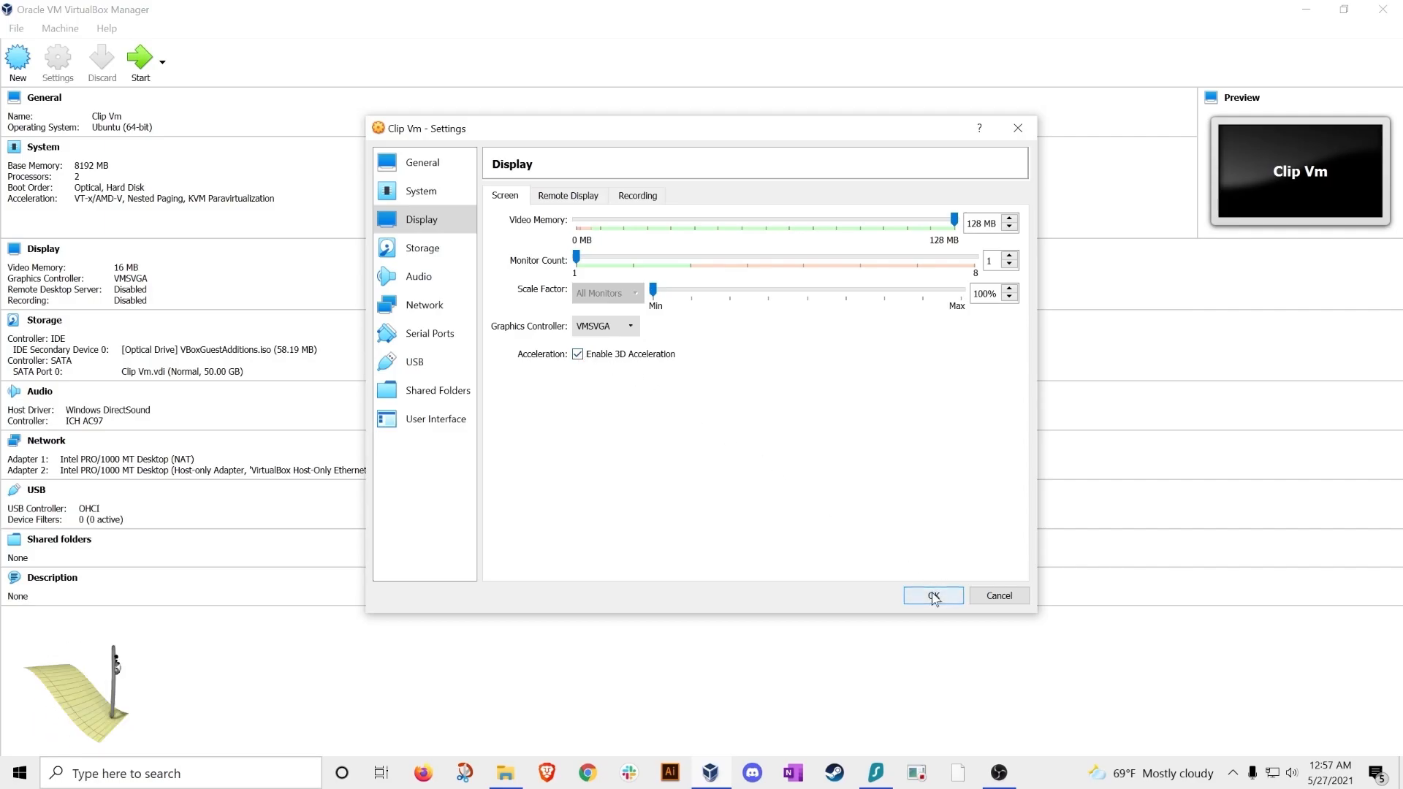
{"action": "left_click", "coordinate": [932, 595]}
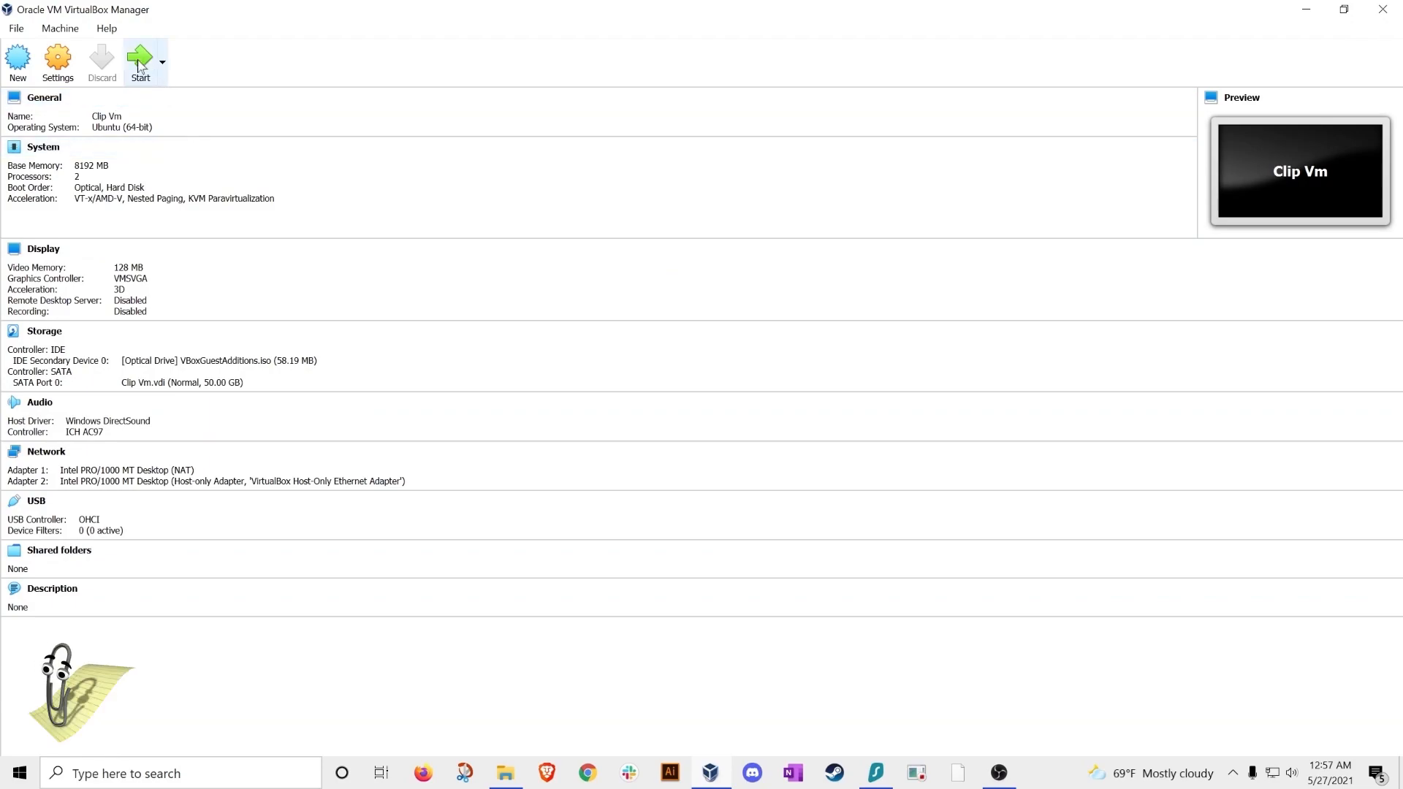
Start Clip Vm and select the user account on the Ubuntu login screen
{"action": "left_click", "coordinate": [140, 59]}
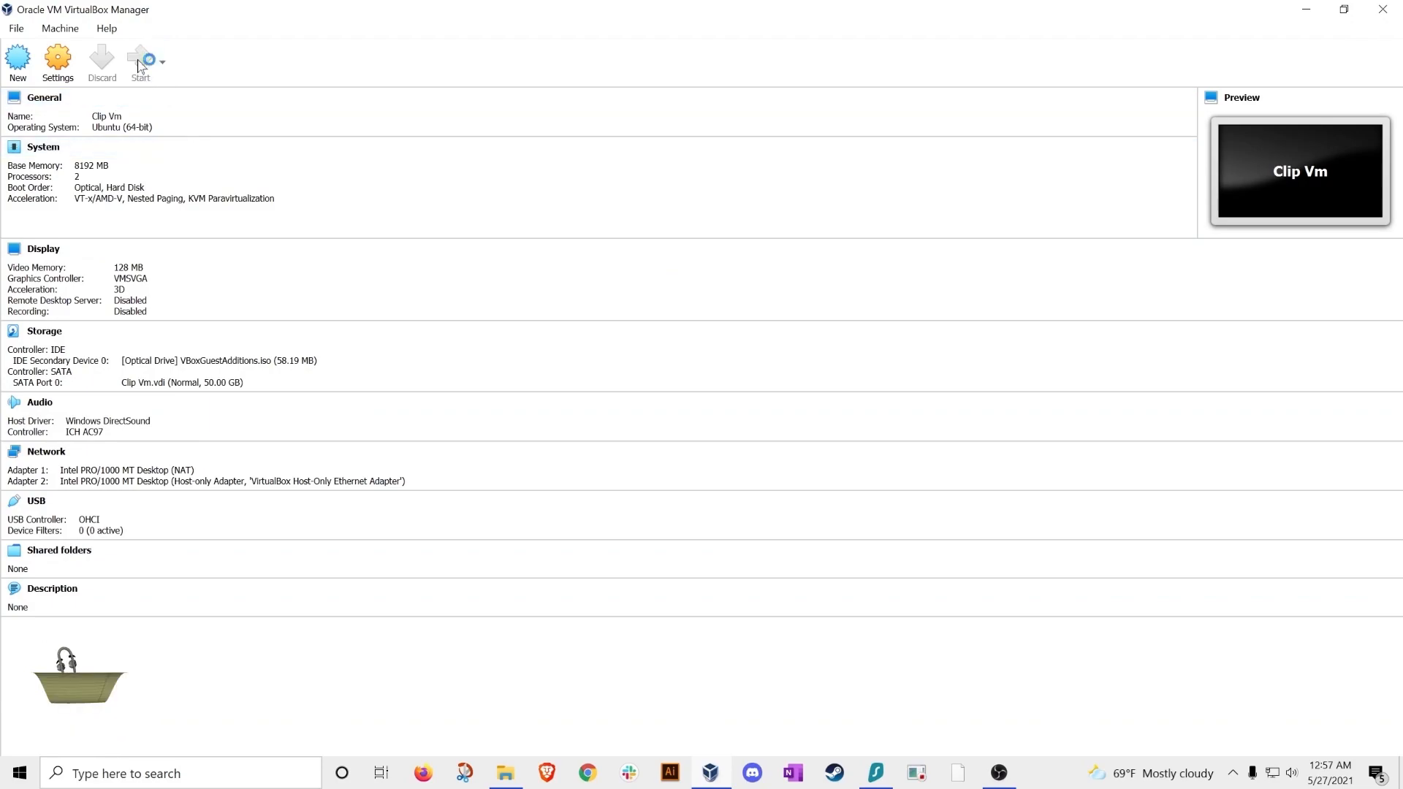
{"action": "left_click", "coordinate": [140, 62]}
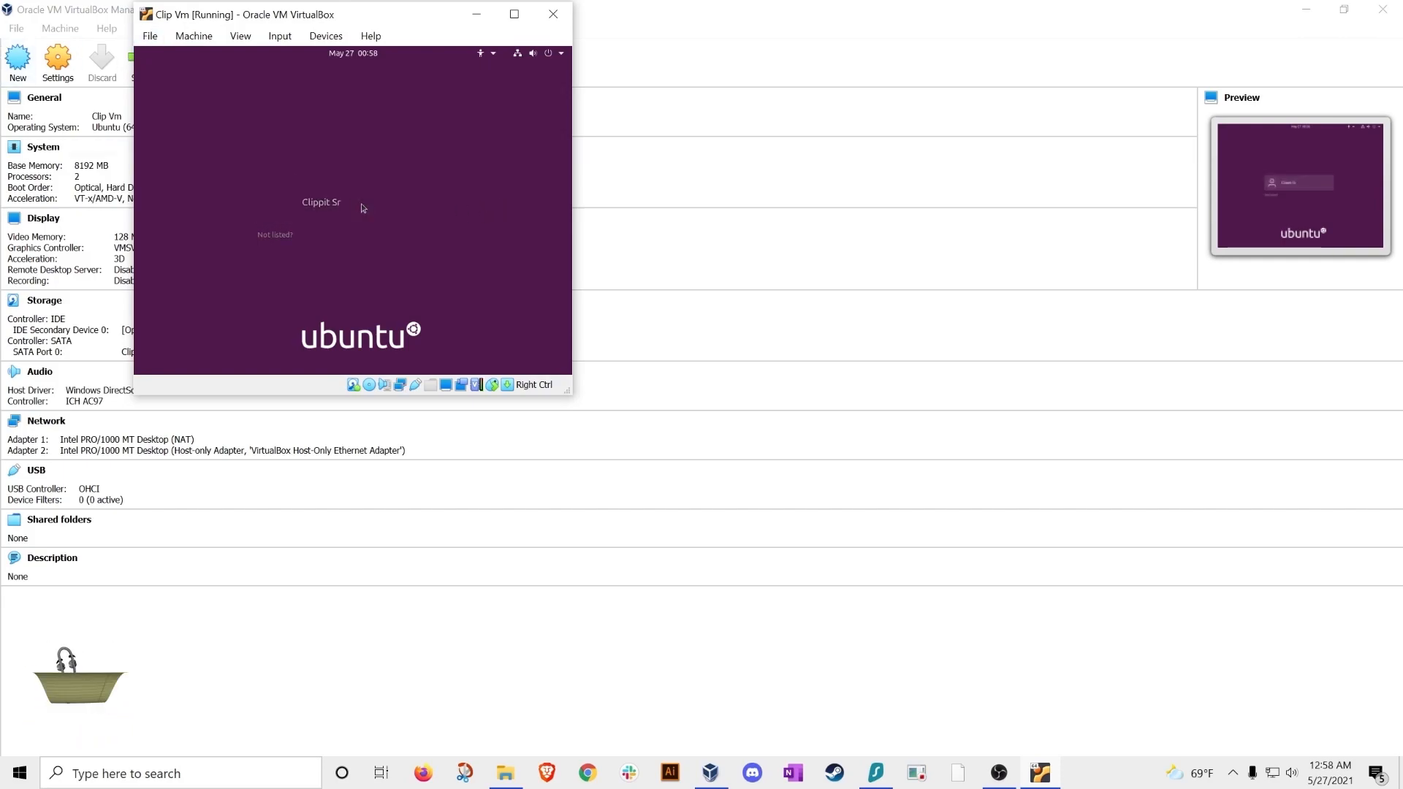
{"action": "left_click", "coordinate": [320, 202]}
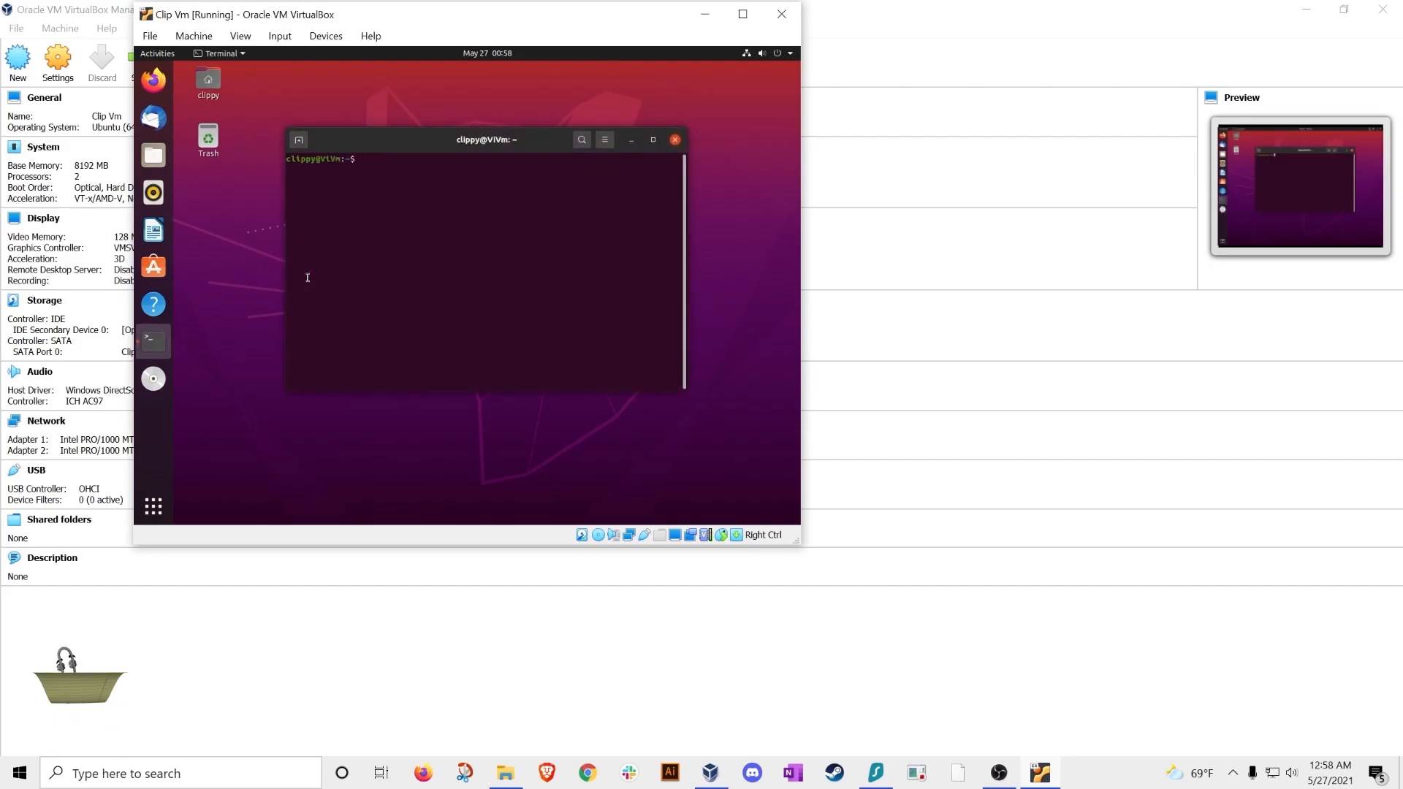
Run the Unity support test to confirm 3D is supported, then maximize the VM window to full screen
{"action": "type", "text": "sudo apt install build-essential module-assistant dkms"}
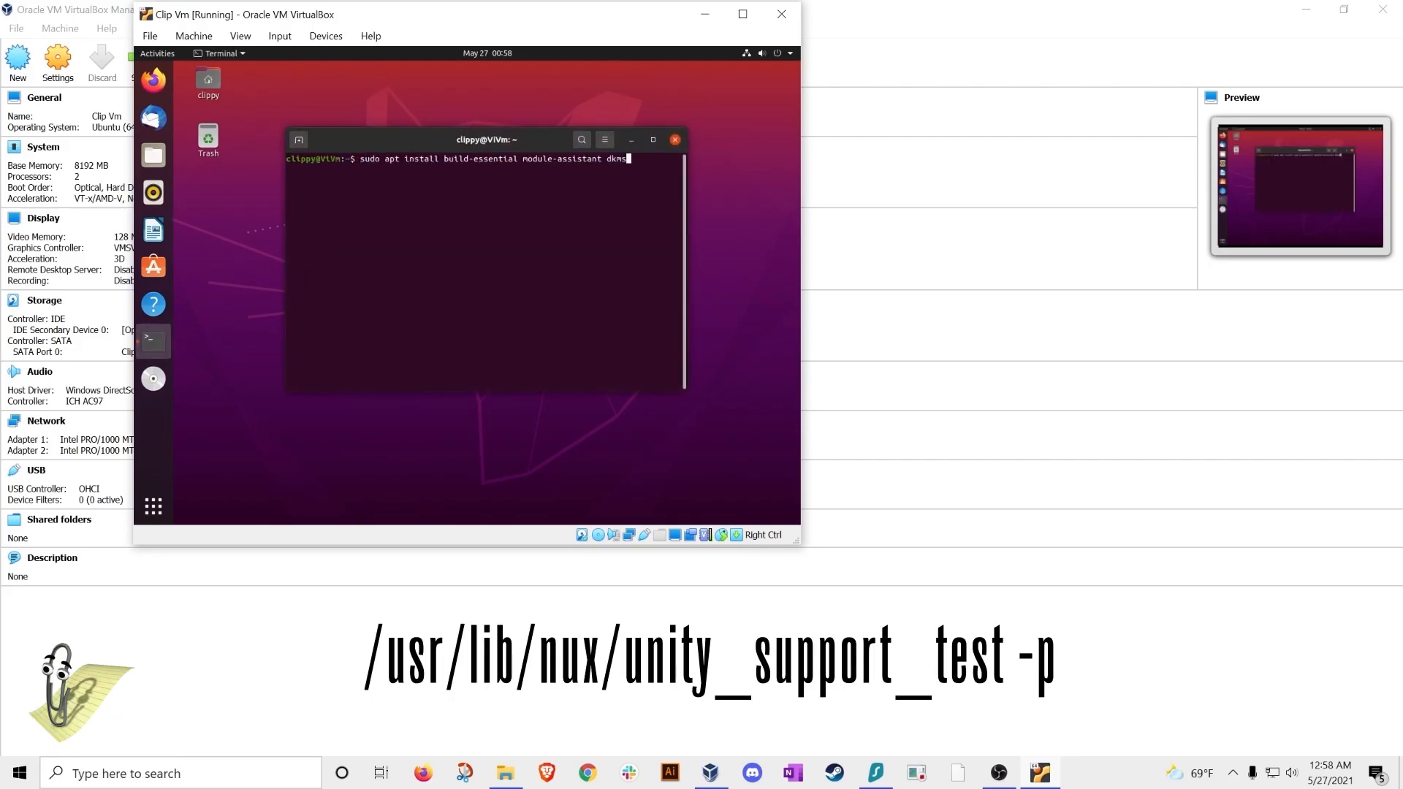
{"action": "type", "text": "clear"}
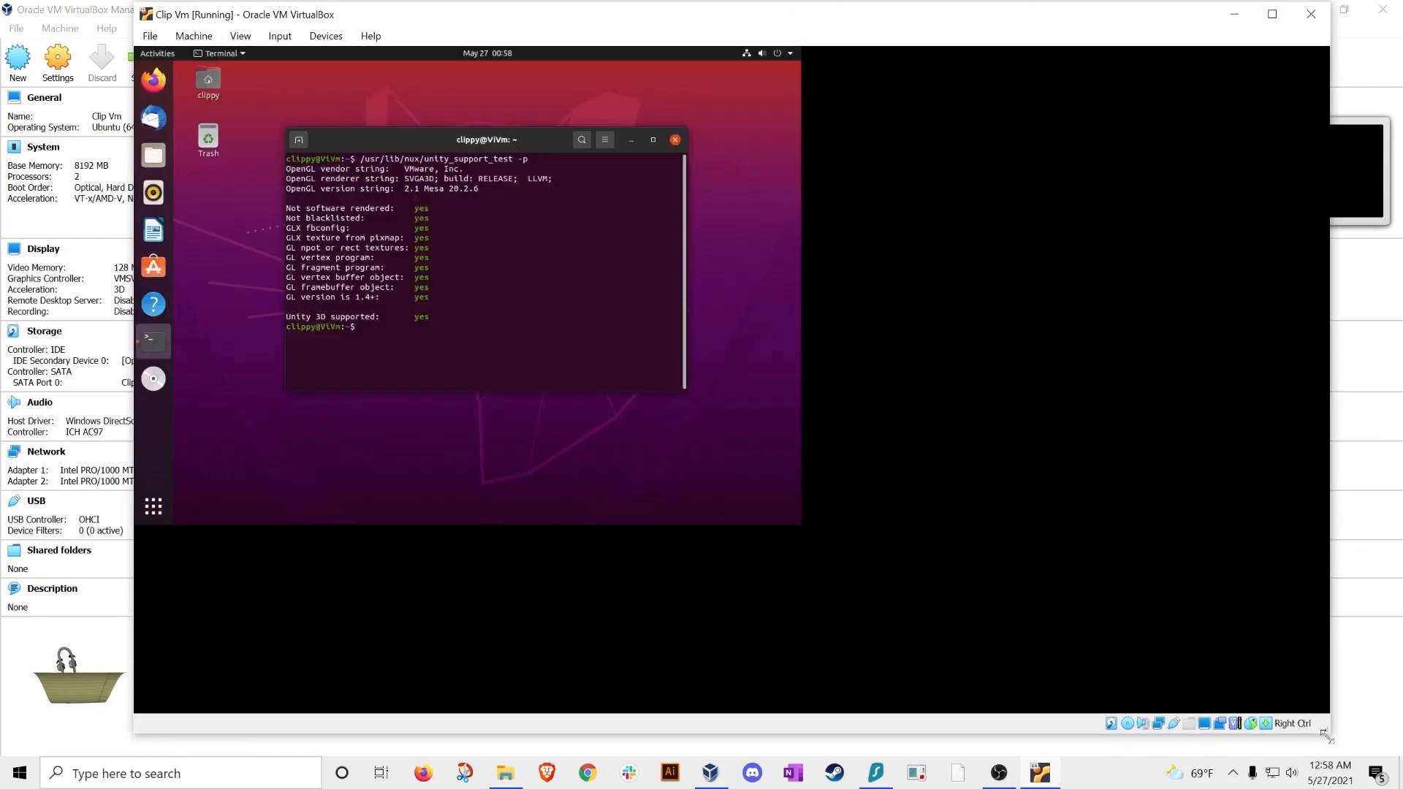
{"action": "left_click", "coordinate": [1272, 14]}
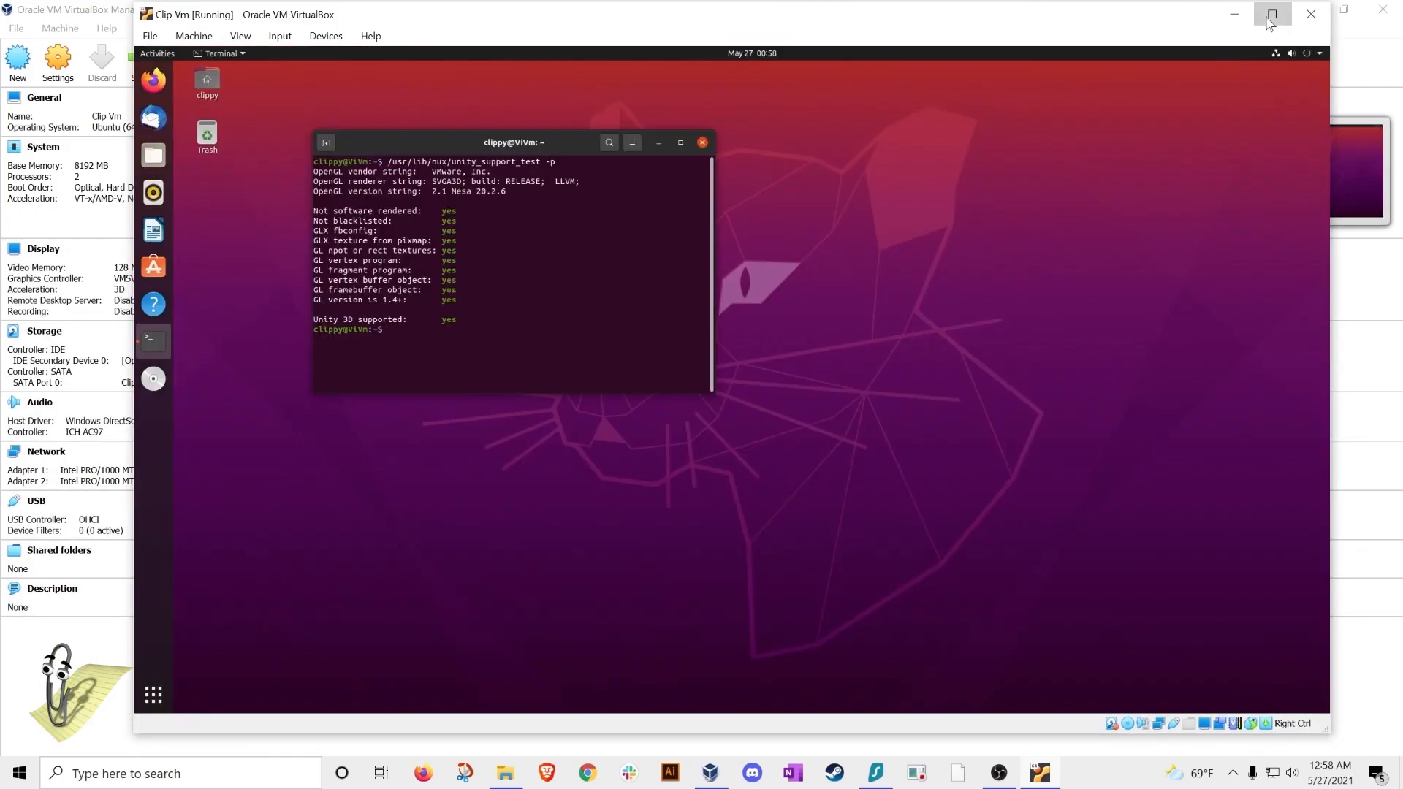
{"action": "left_click", "coordinate": [1270, 15]}
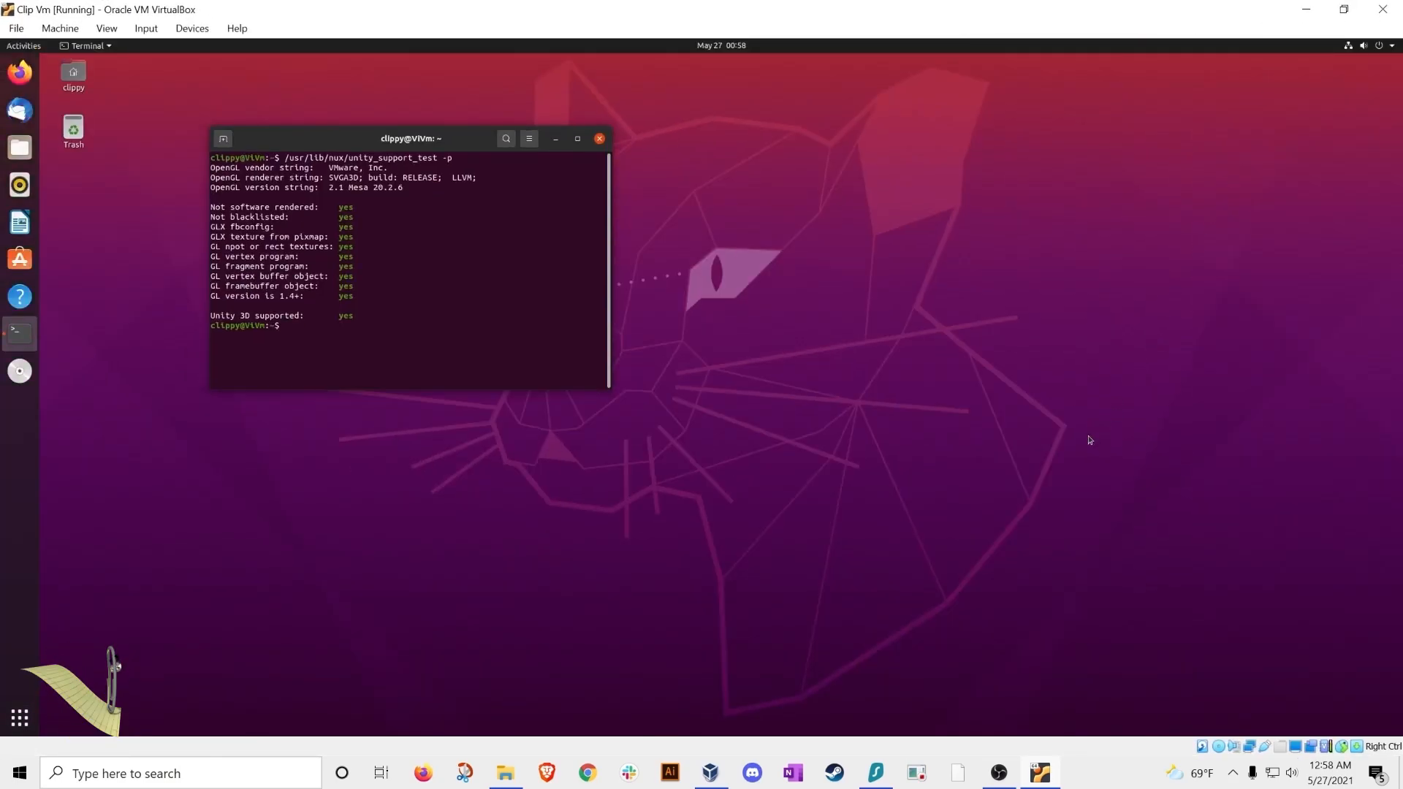